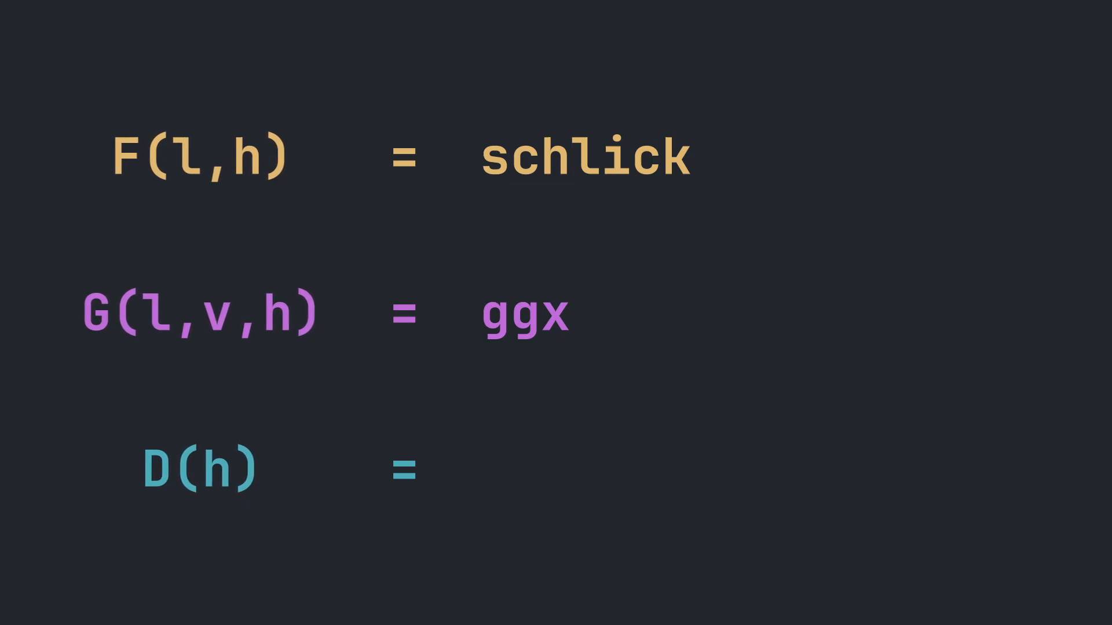
Enter 'smith' to complete the F, G and D term definitions alongside schlick and ggx.
{"action": "type", "text": "smith"}
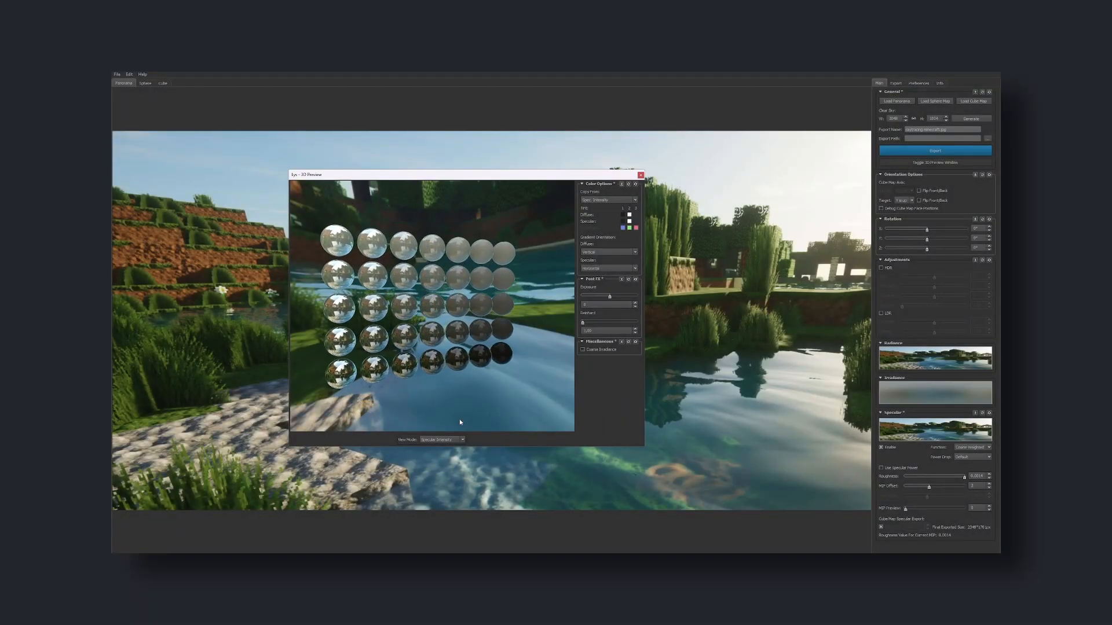
Show the 3D Preview in Specular Irradiance mode with the lake environment on the sphere grid.
{"action": "left_click", "coordinate": [458, 439]}
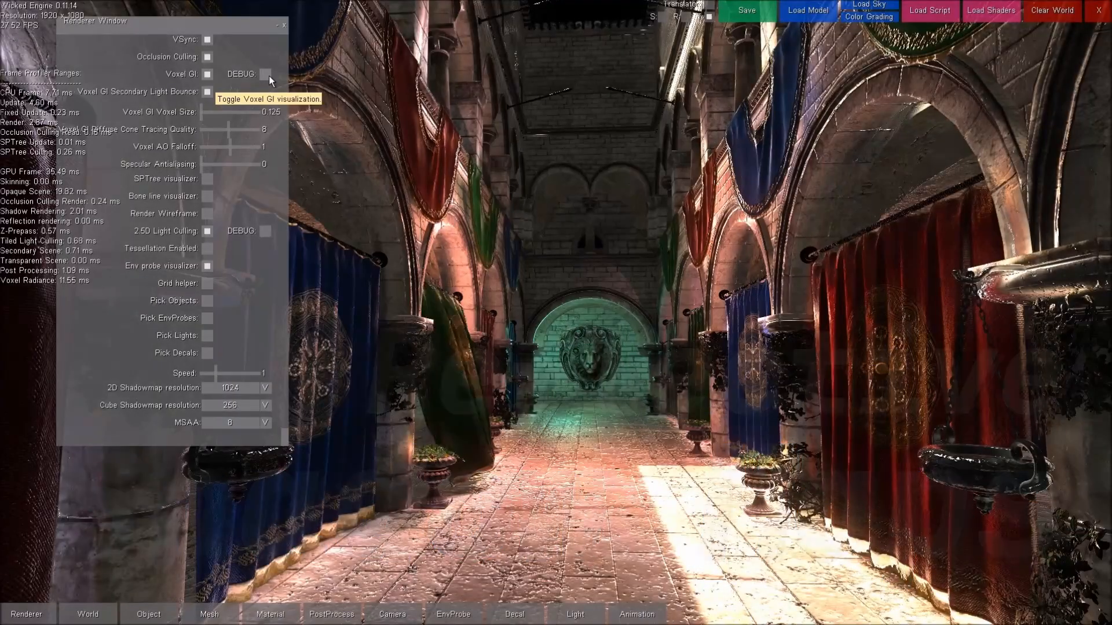
Enable the Voxel GI DEBUG view to display the hall as its real-time voxelized version.
{"action": "left_click", "coordinate": [264, 74]}
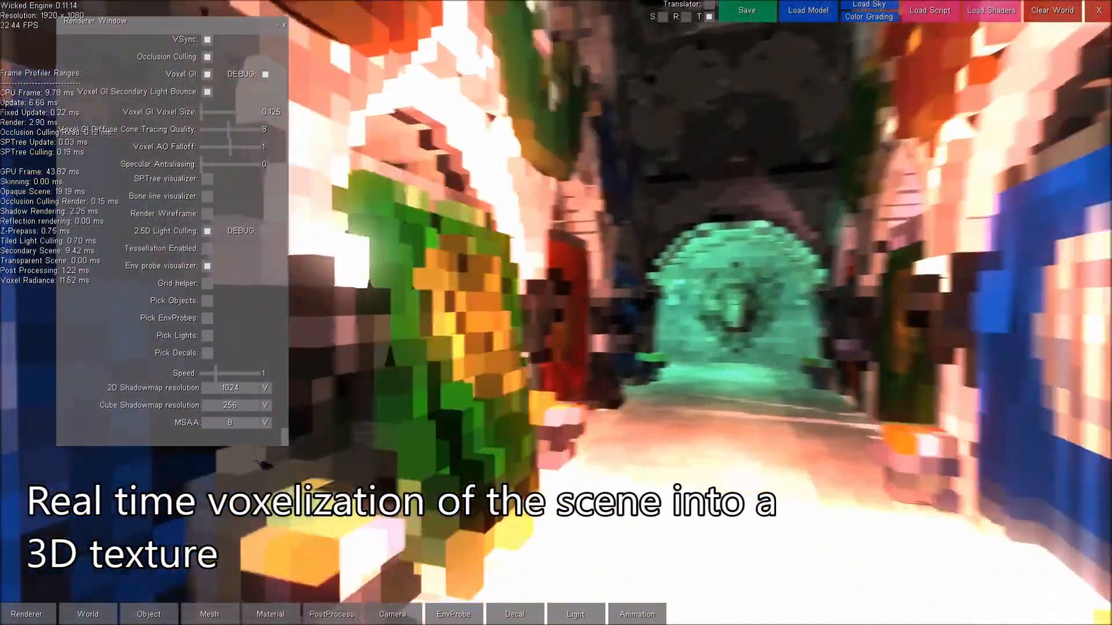